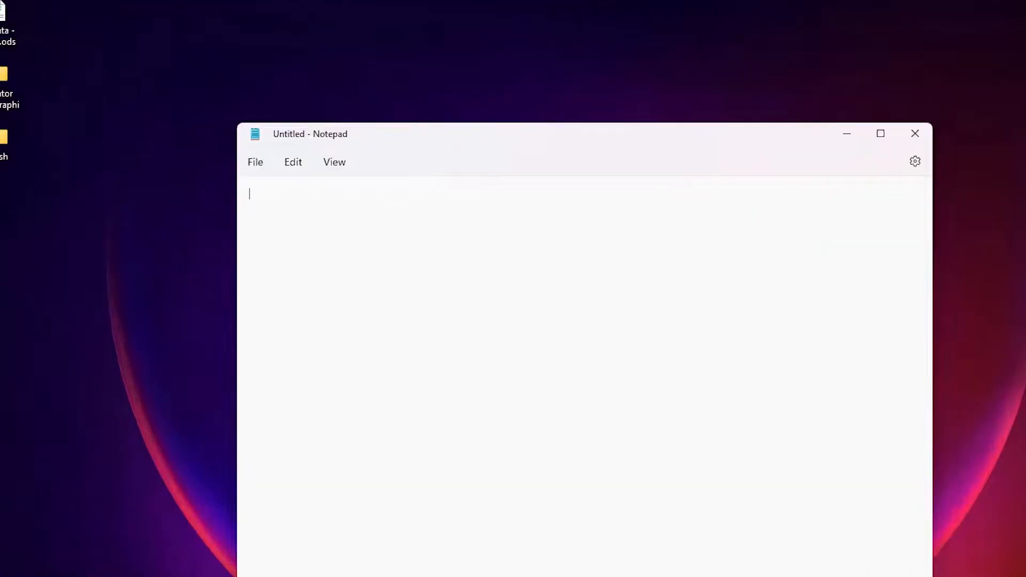
type("@echo")
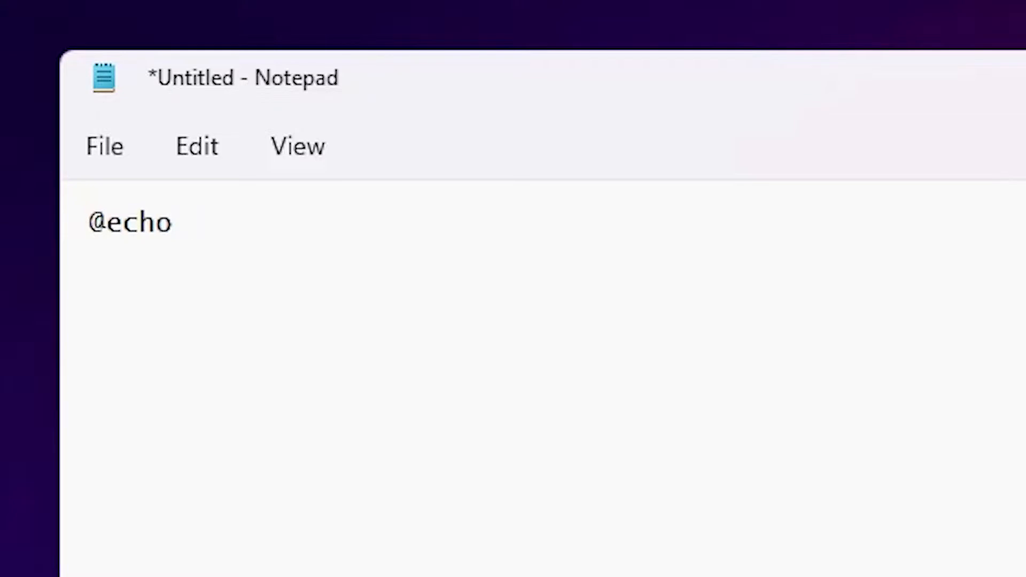
type("on")
type("start")
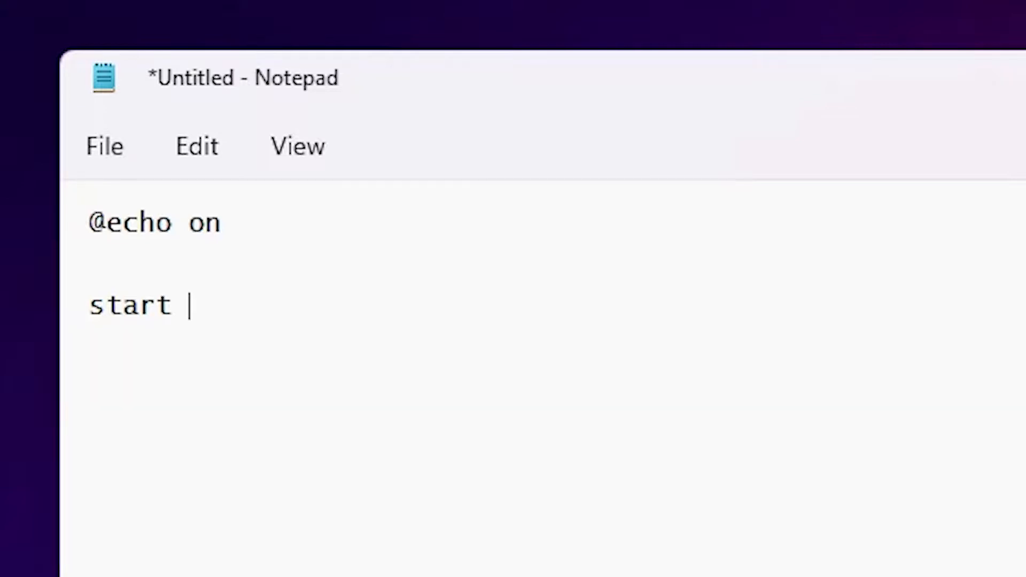
type("vlc")
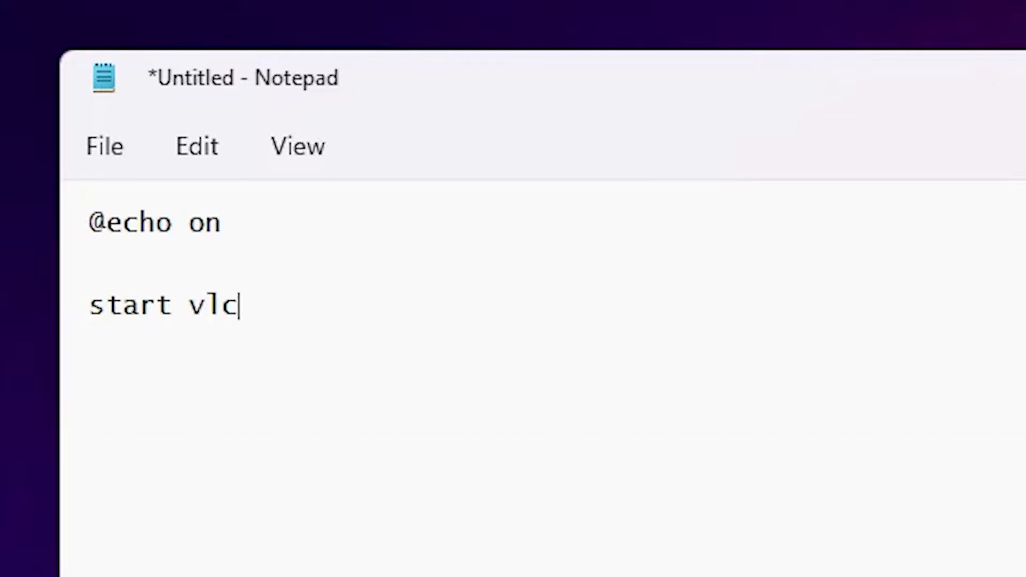
type(".exe")
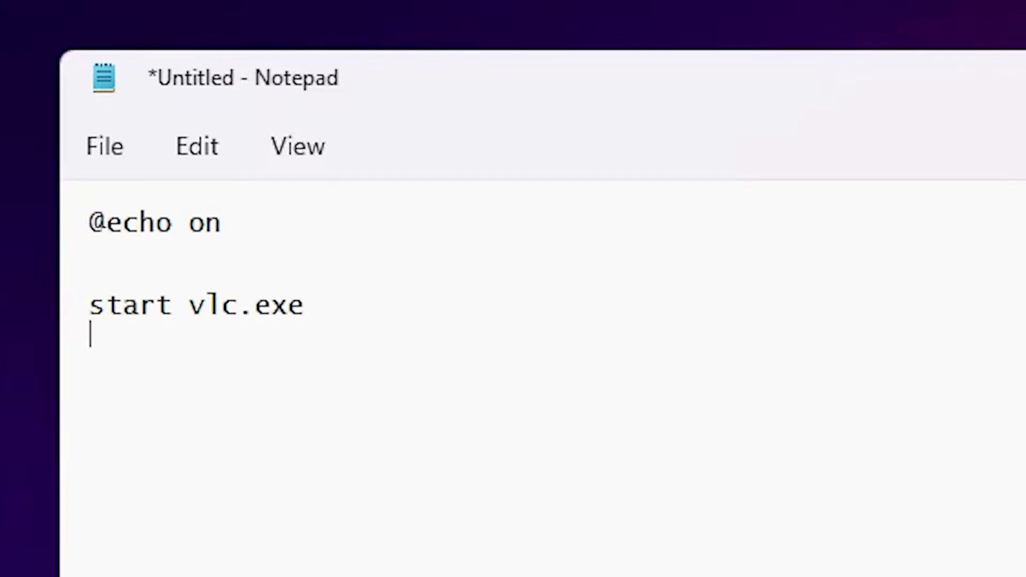
double_click(131, 305)
type("start")
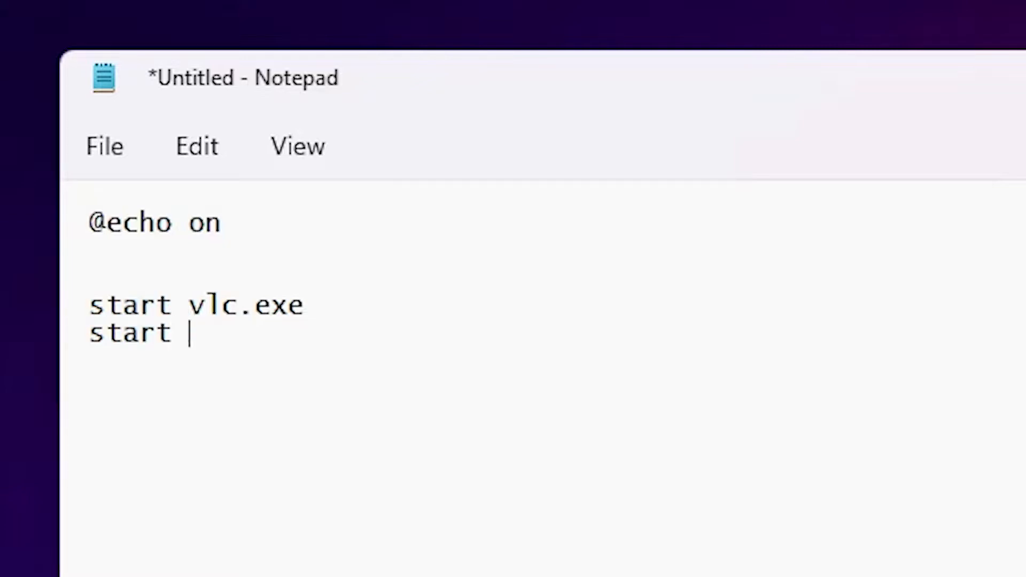
Step: Add the launch lines 'start photoshop.exe' and 'start Illustrator.exe'
type("ph")
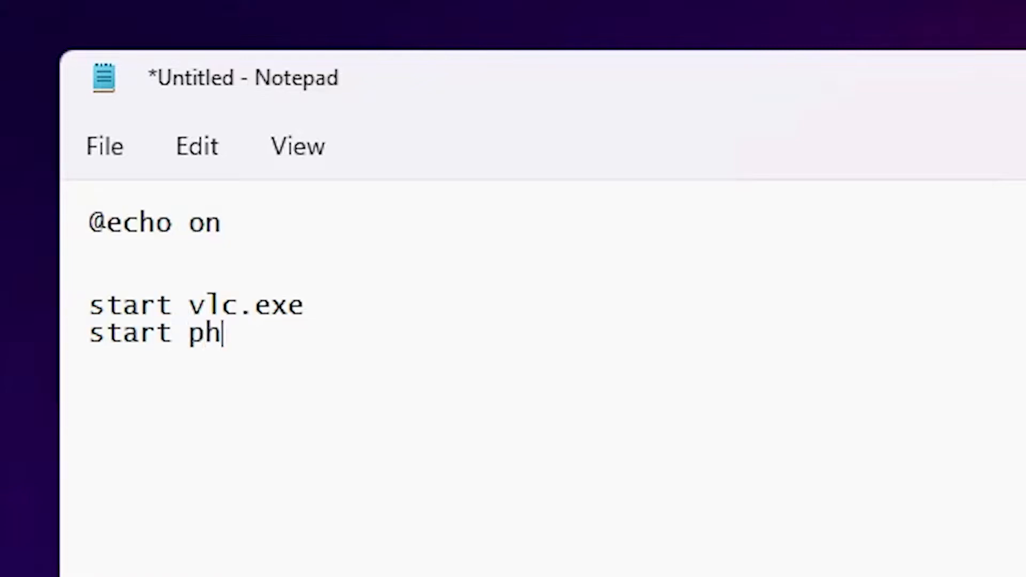
type("op")
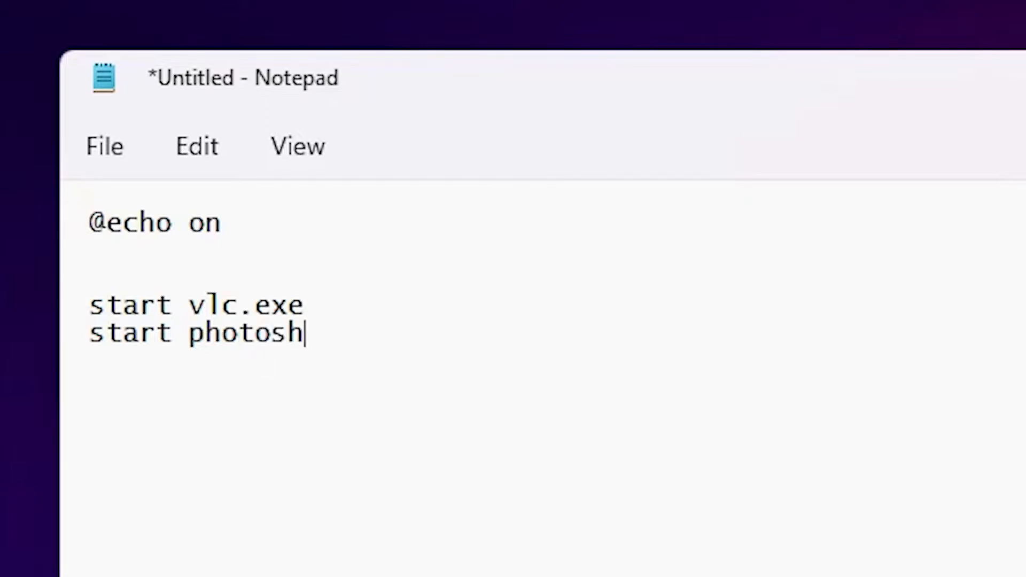
type("op.ex")
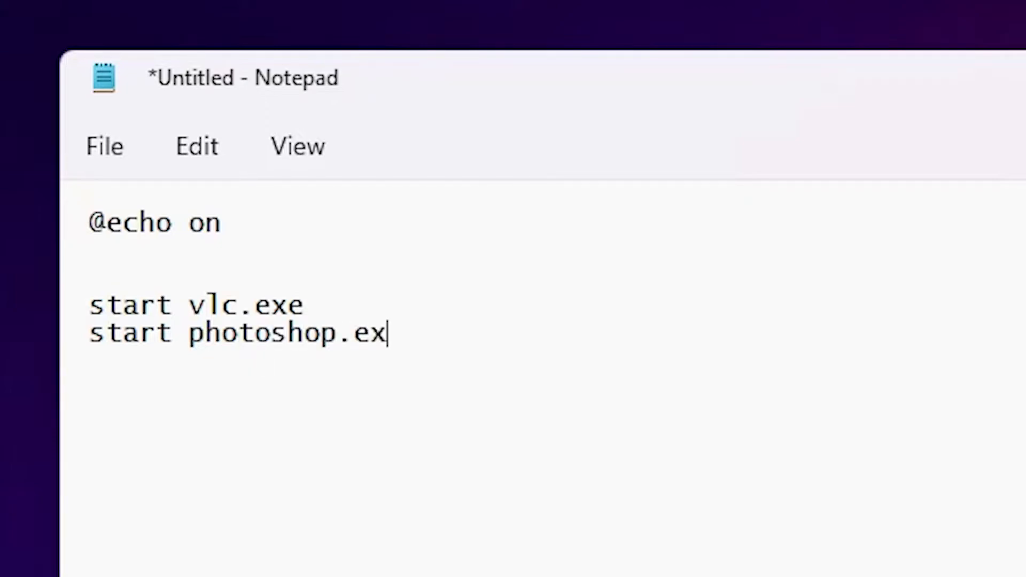
type("e")
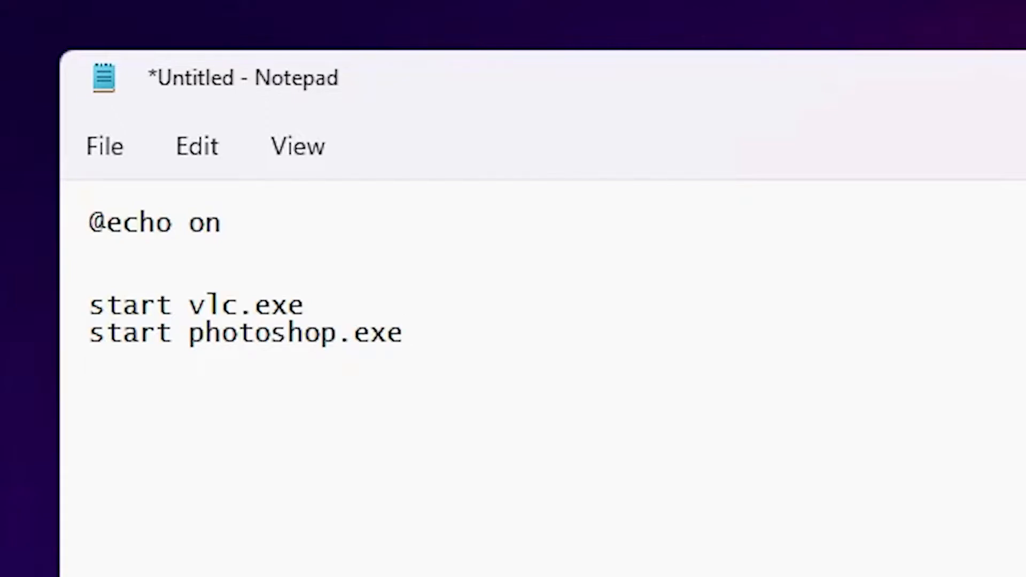
type("start")
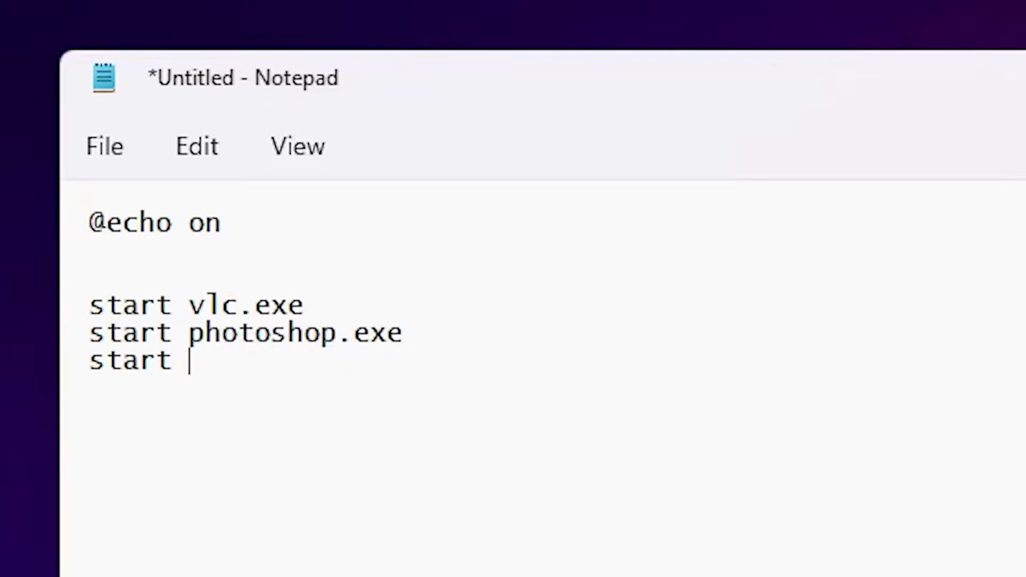
type("Illustrat")
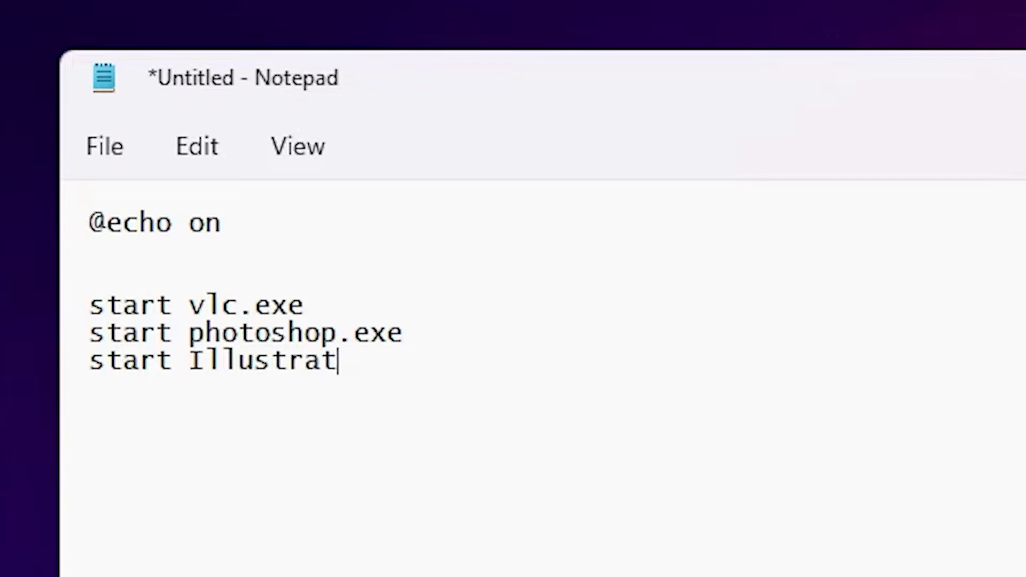
type("or.e")
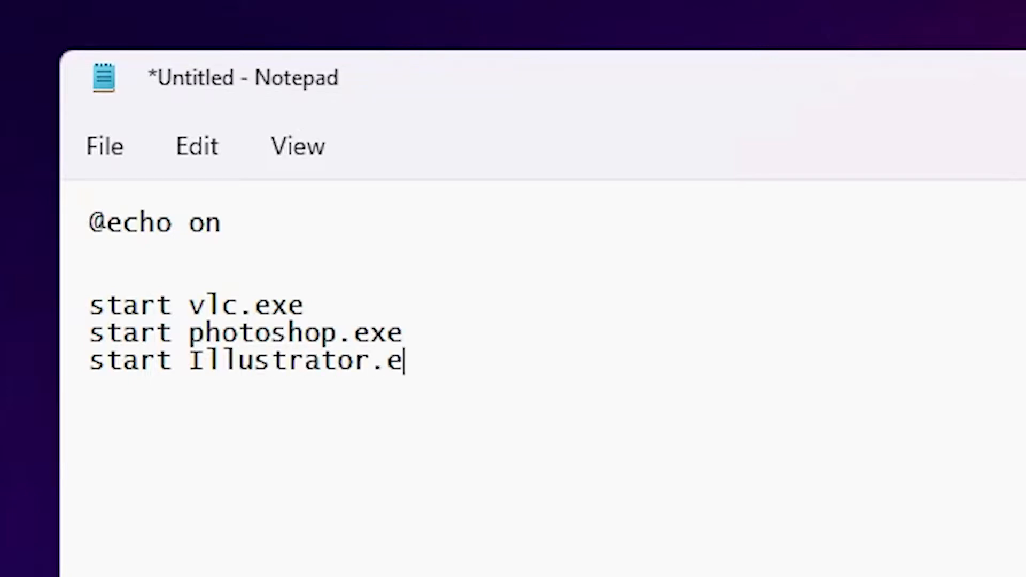
type("x")
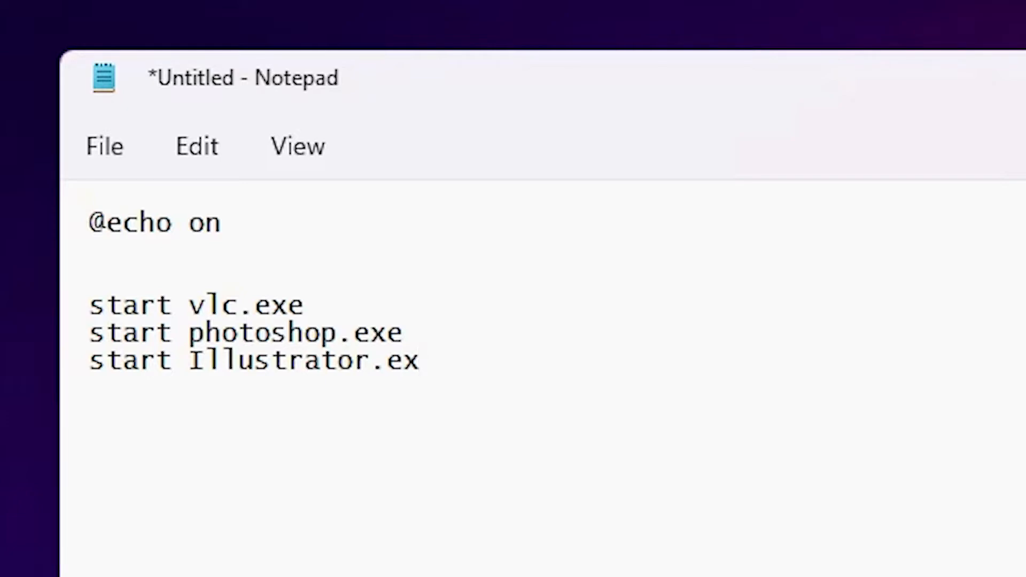
type("e")
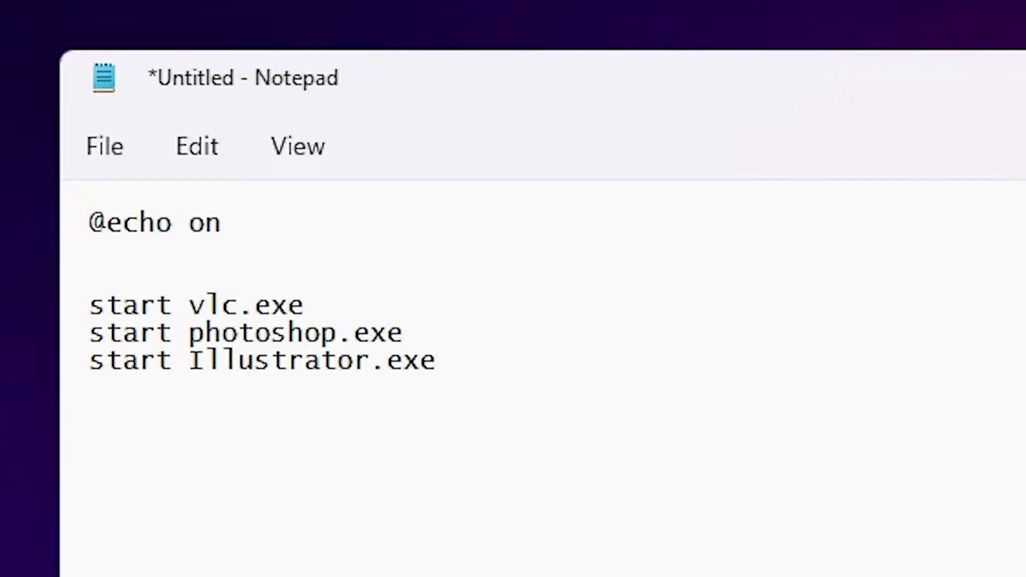
mouse_move(80, 188)
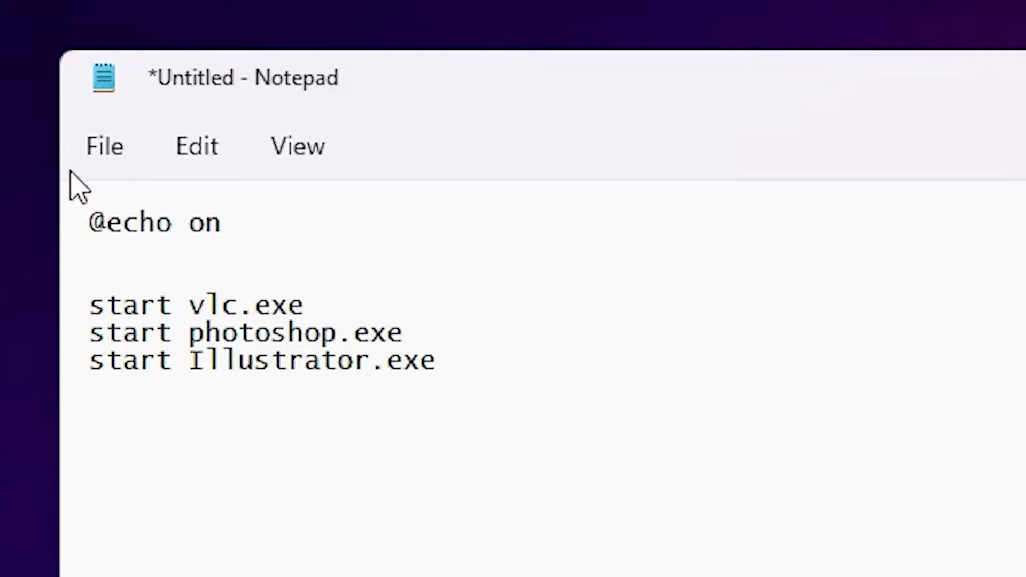
Step: Save the script to the desktop as 'Test.bat' using the All files type
left_click(104, 147)
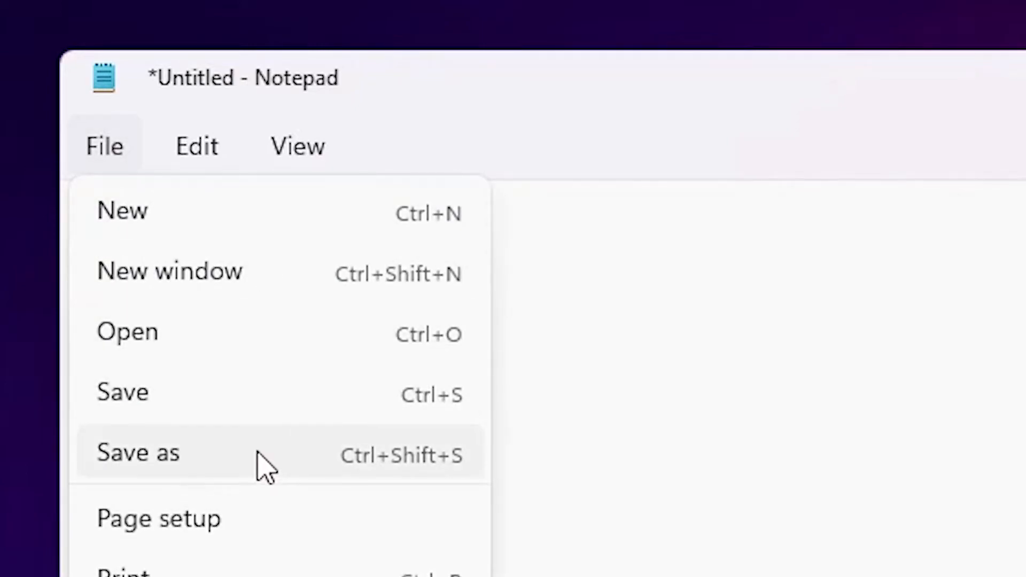
left_click(138, 453)
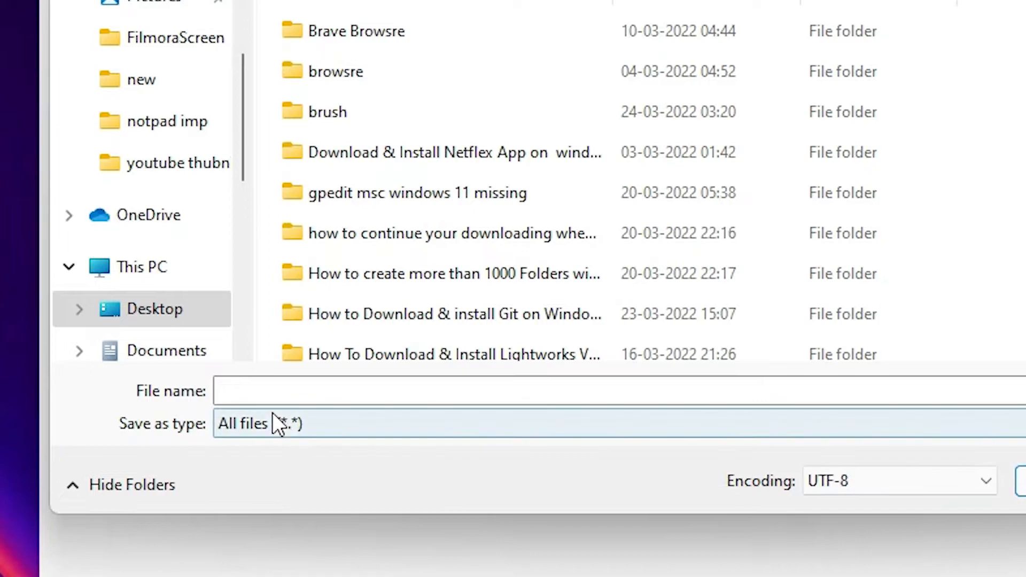
left_click(589, 392)
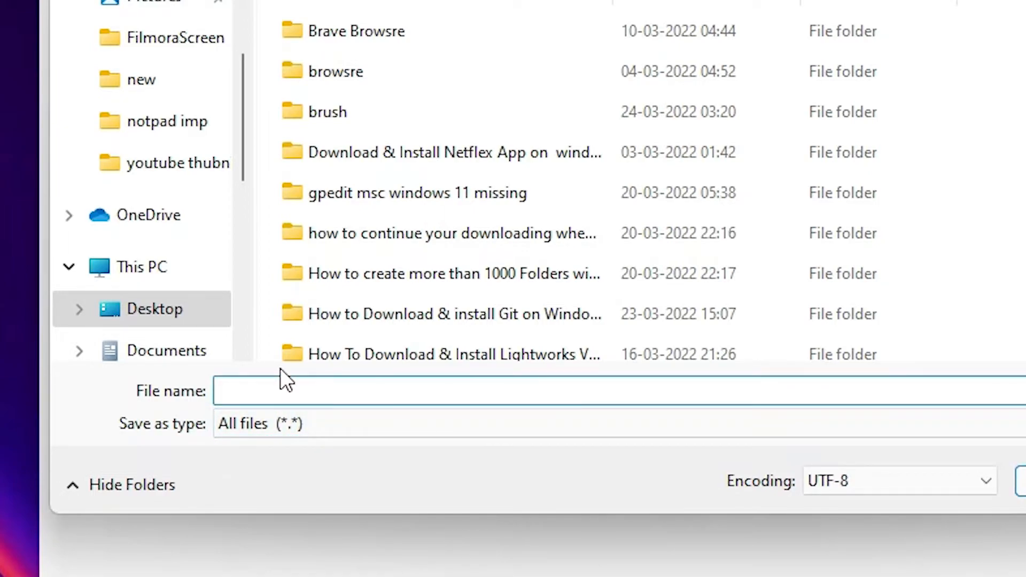
type("Text")
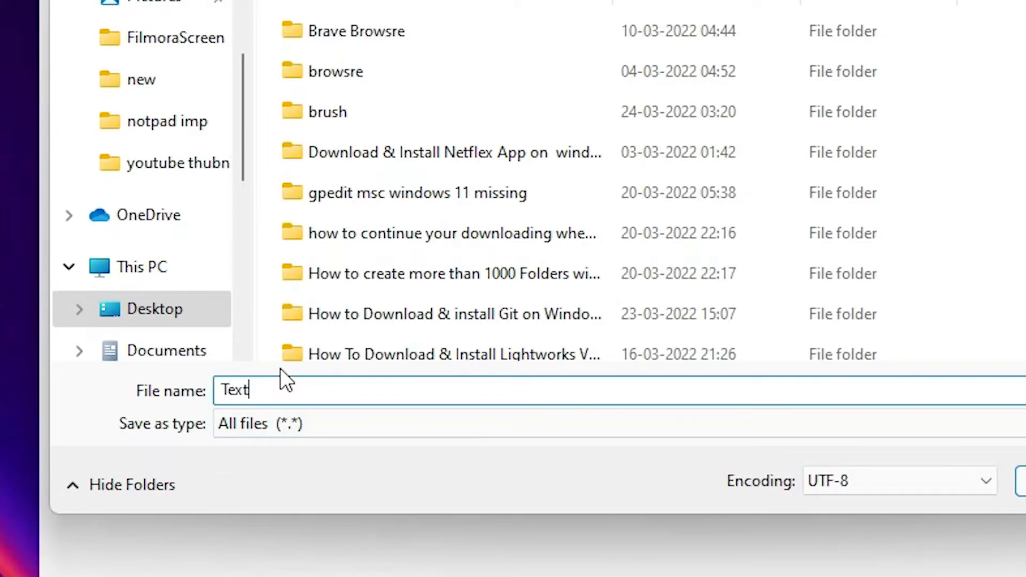
type("Test")
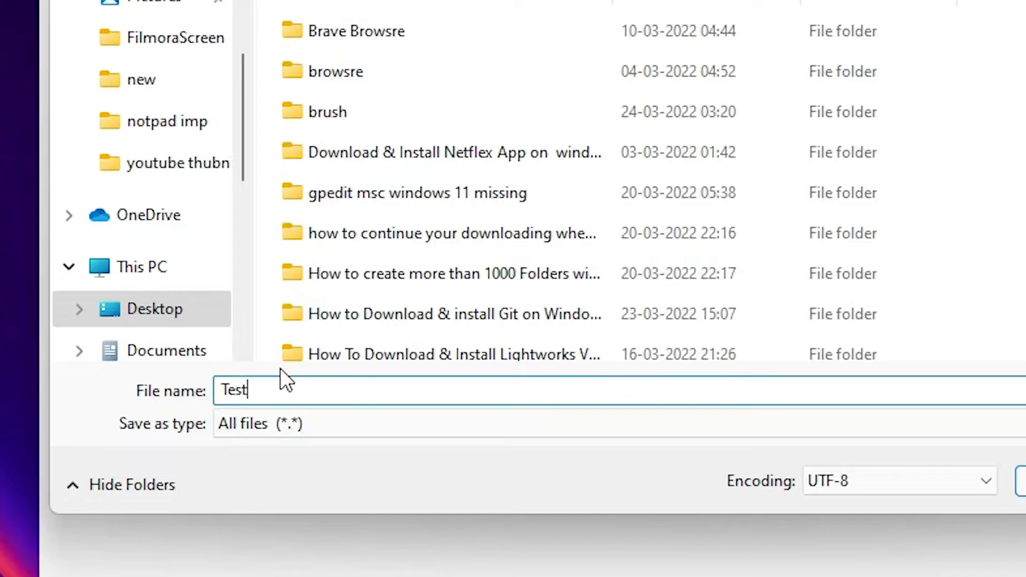
type(".")
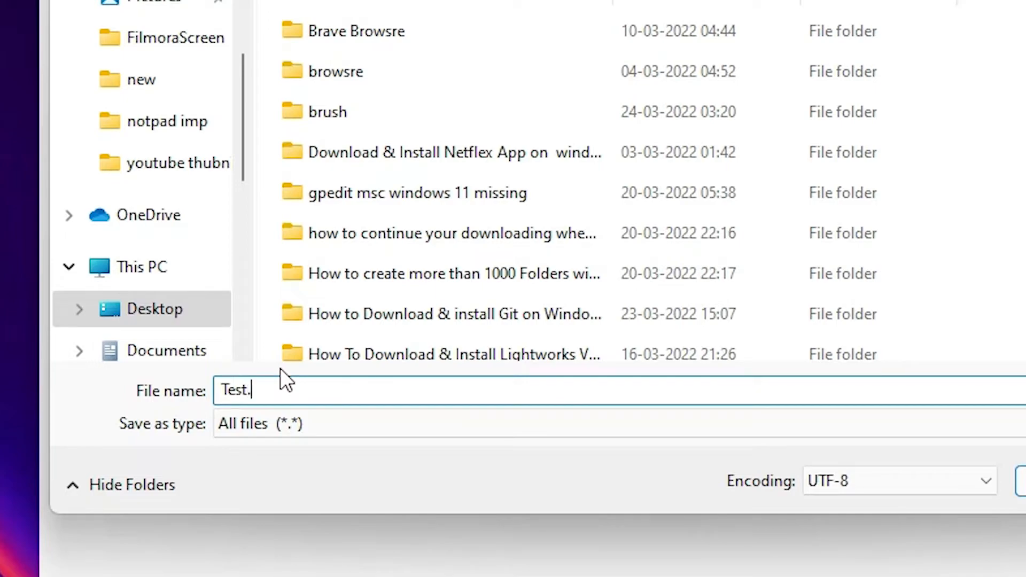
type("bat")
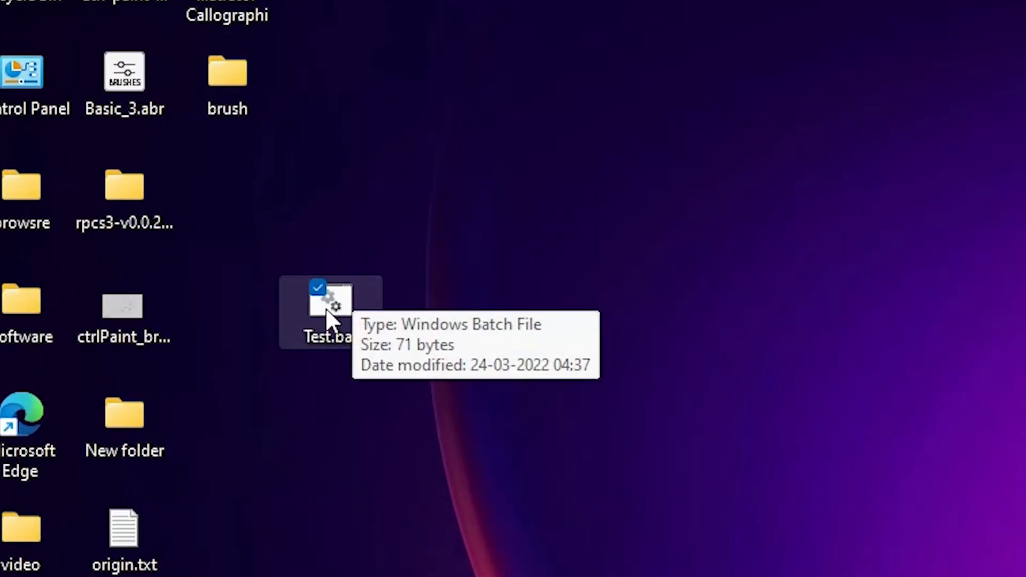
mouse_move(354, 351)
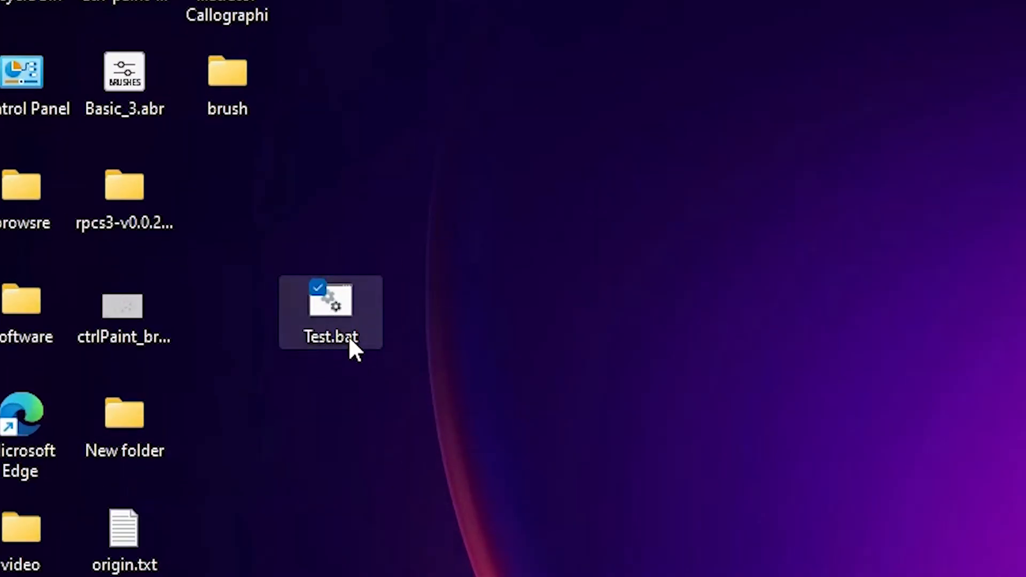
mouse_move(334, 312)
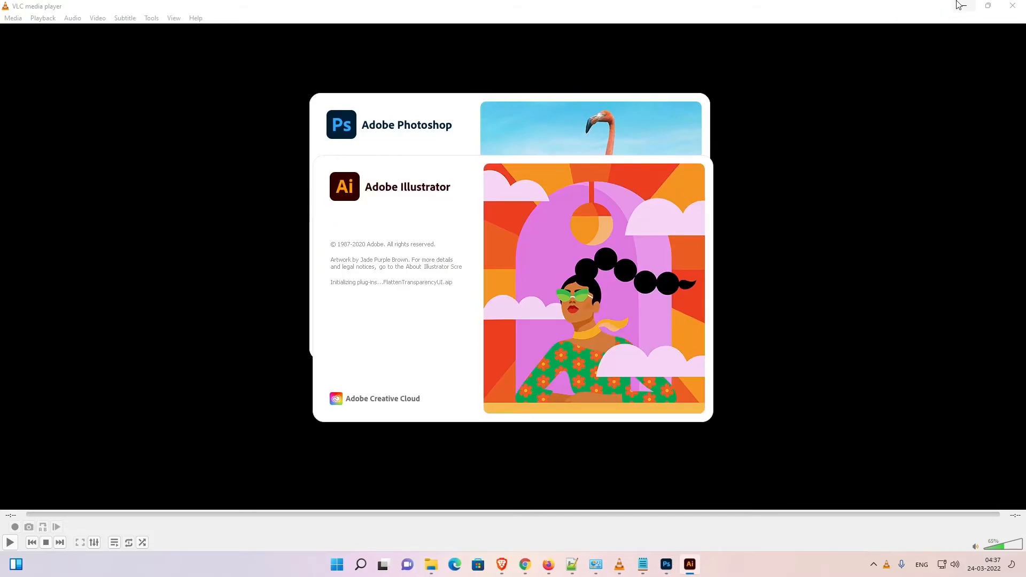
mouse_move(964, 5)
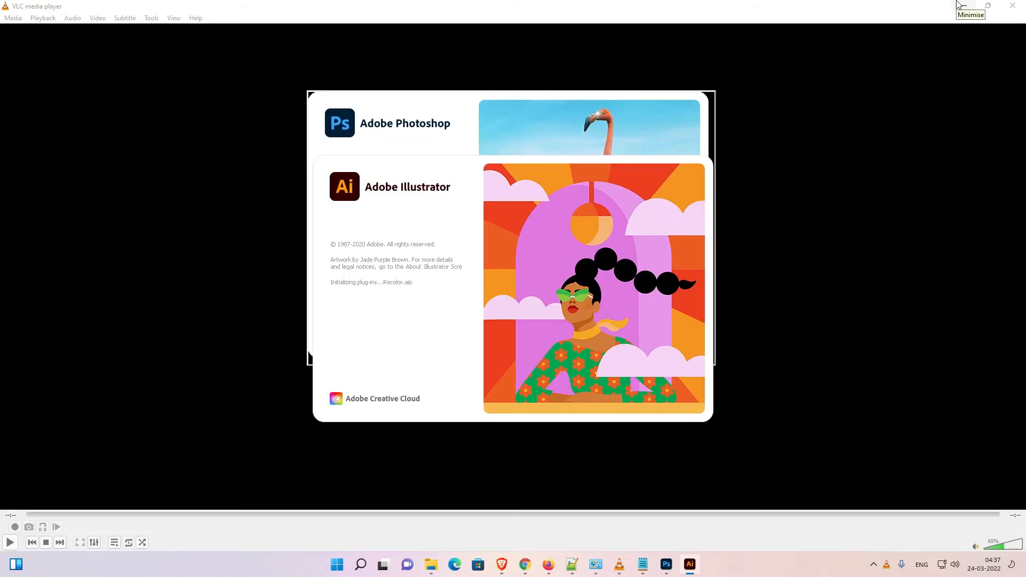
Step: Minimise VLC and bring Photoshop's home screen to the front
left_click(971, 5)
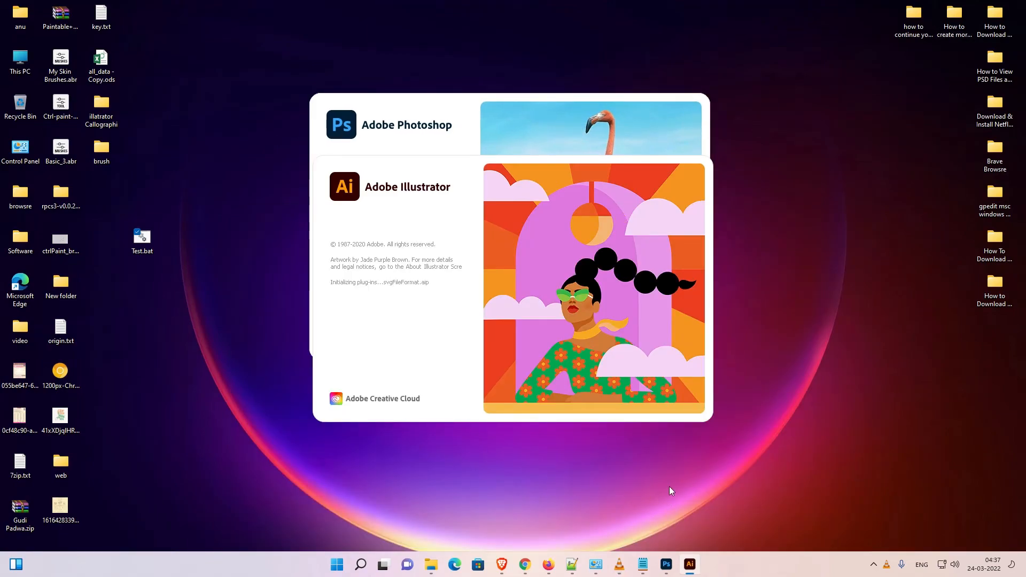
mouse_move(619, 564)
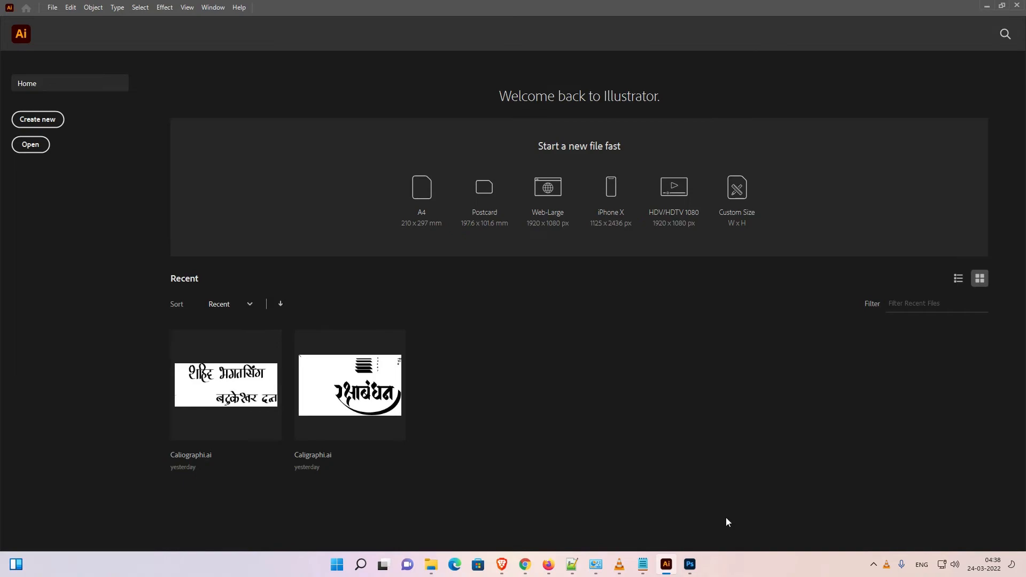
left_click(689, 565)
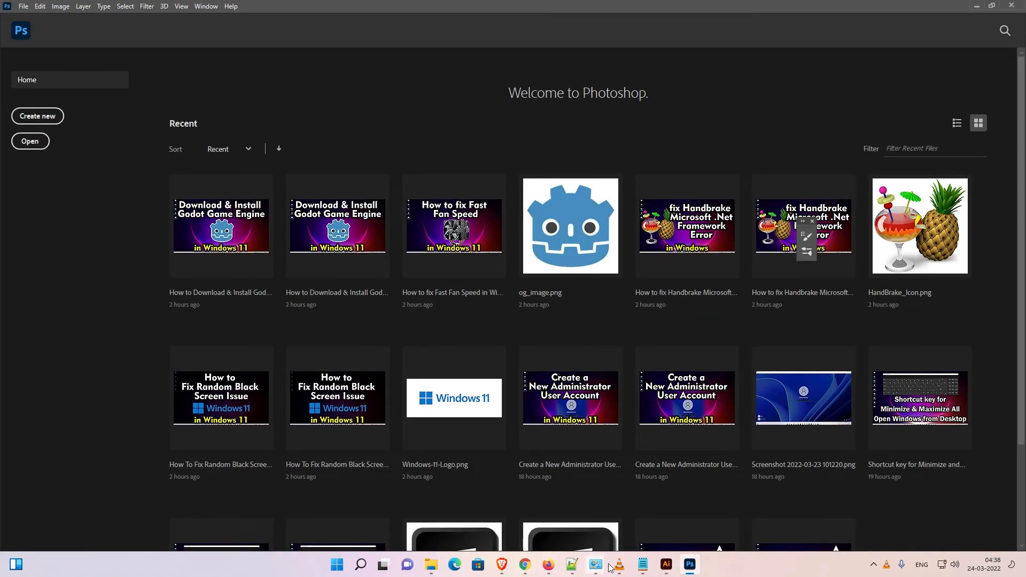